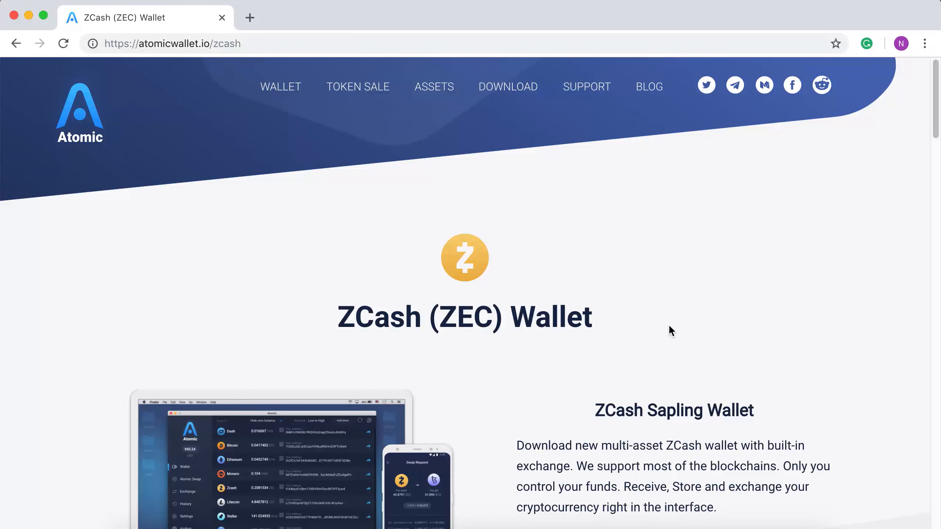
Scroll the Zcash page and jump to the Download ZCASH Wallet section
scroll("down", 3)
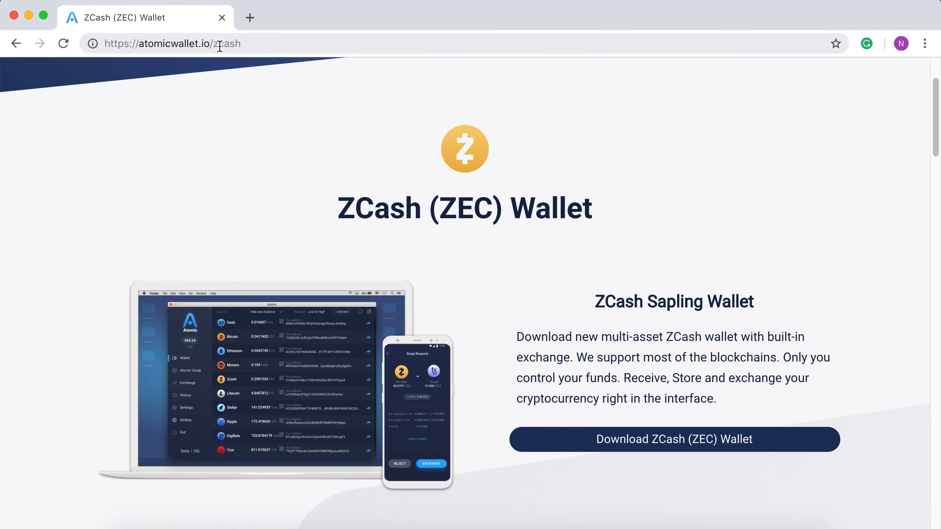
mouse_move(579, 442)
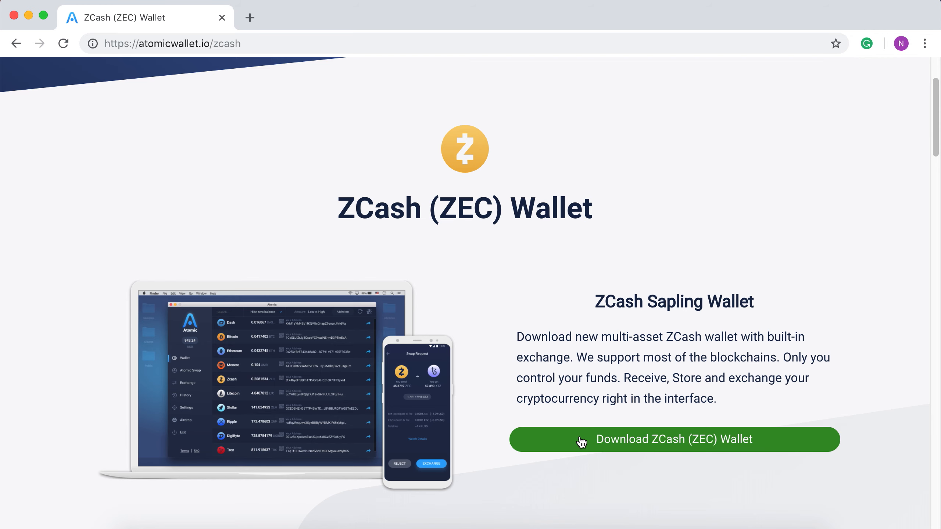
left_click(673, 438)
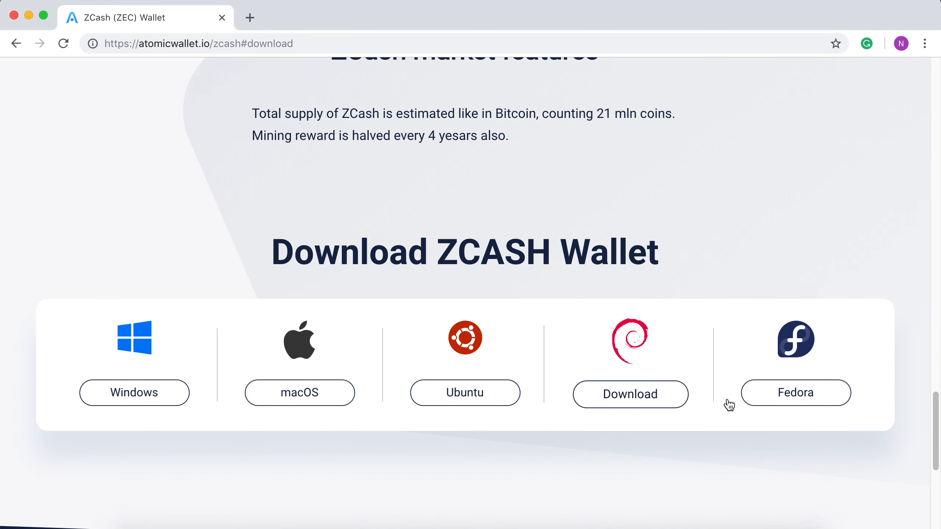
Download the macOS build and create a password-protected wallet, passing the backup phrase
left_click(299, 393)
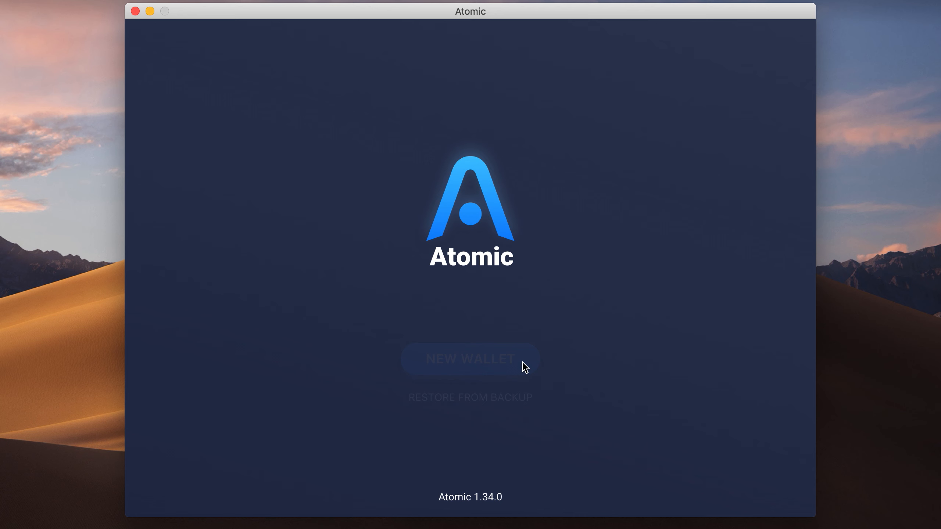
left_click(470, 358)
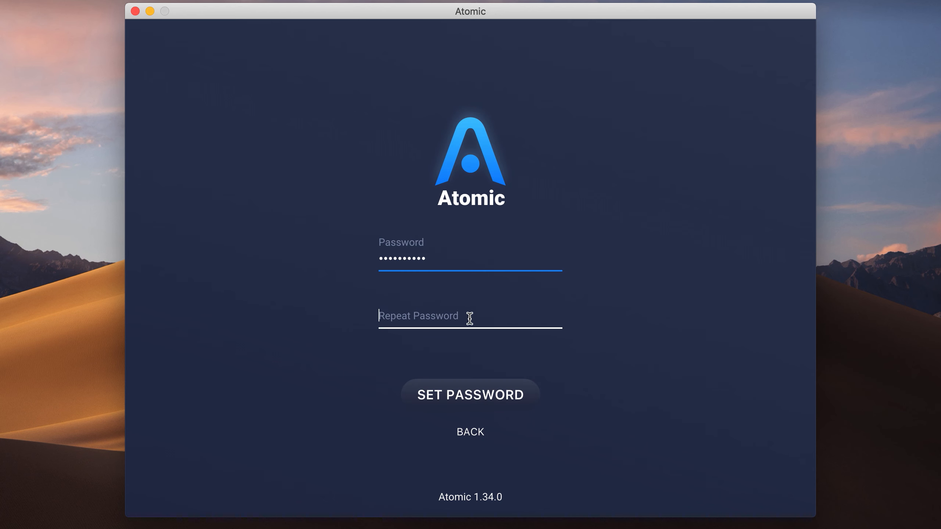
left_click(469, 394)
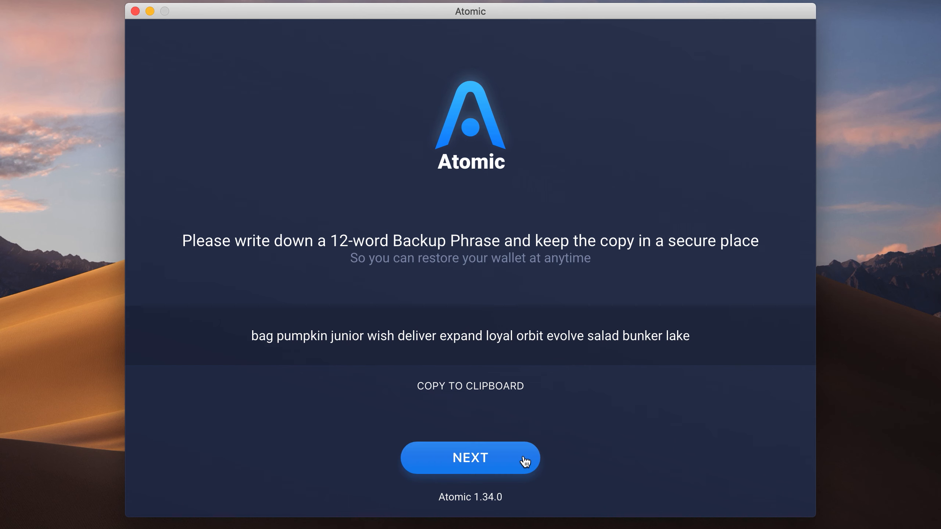
left_click(470, 457)
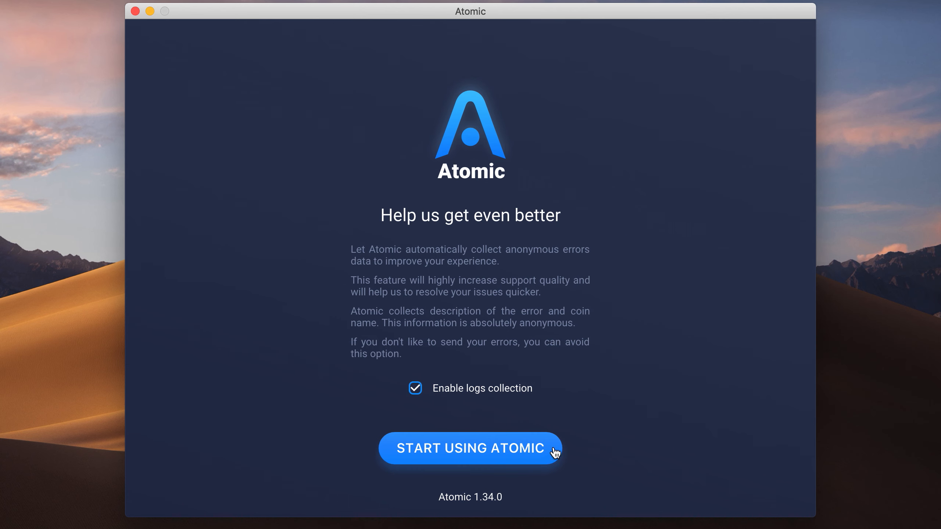
left_click(469, 448)
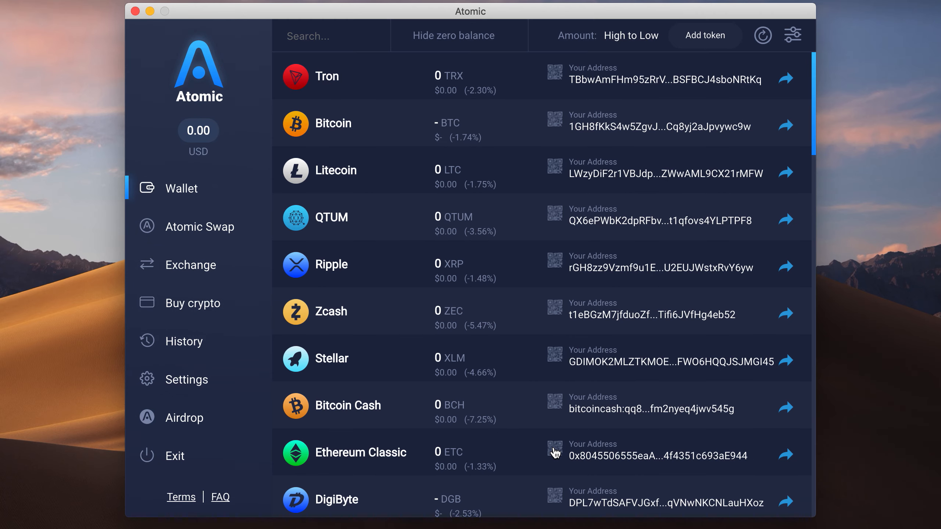
Open the send form on the Zcash row, then go to Instant Exchange
scroll("down", 3)
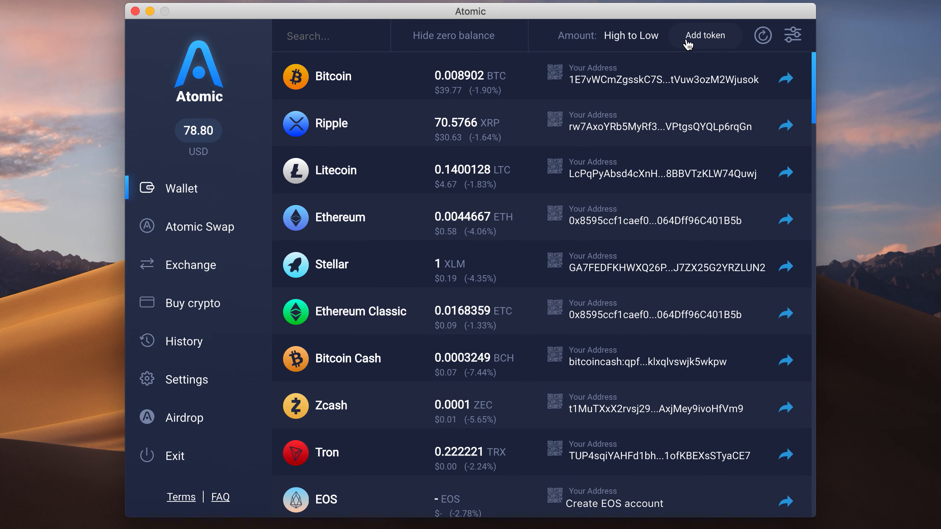
left_click(705, 35)
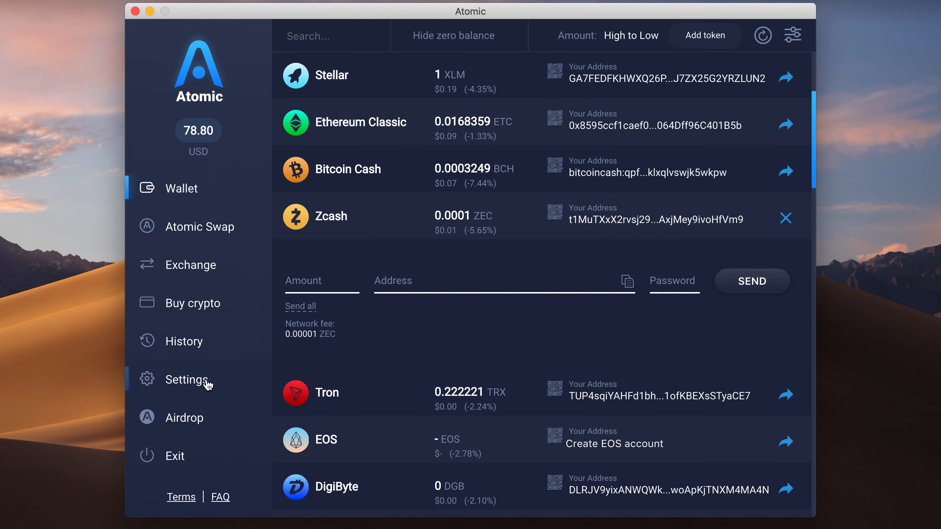
left_click(193, 265)
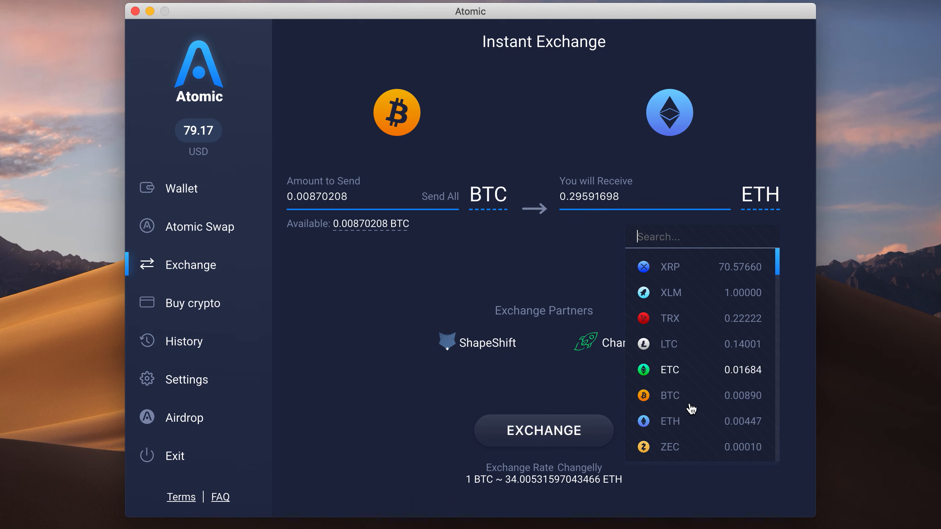
Pick ZEC to receive, reveal private keys with the password, and view then close Airdrop
left_click(669, 447)
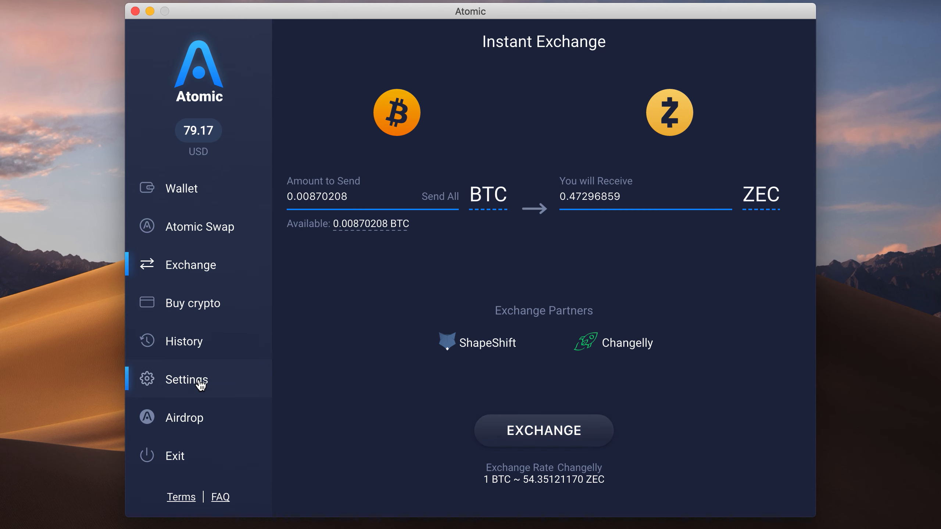
left_click(187, 379)
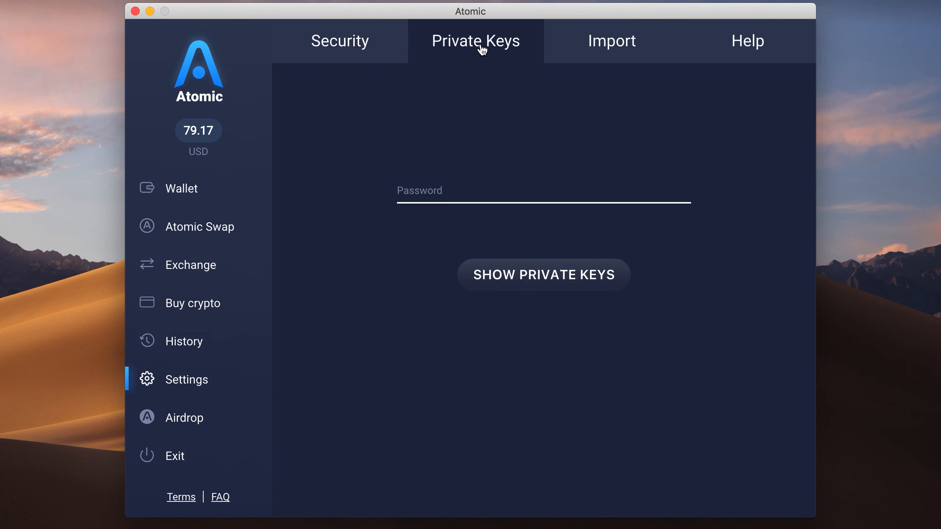
type("password")
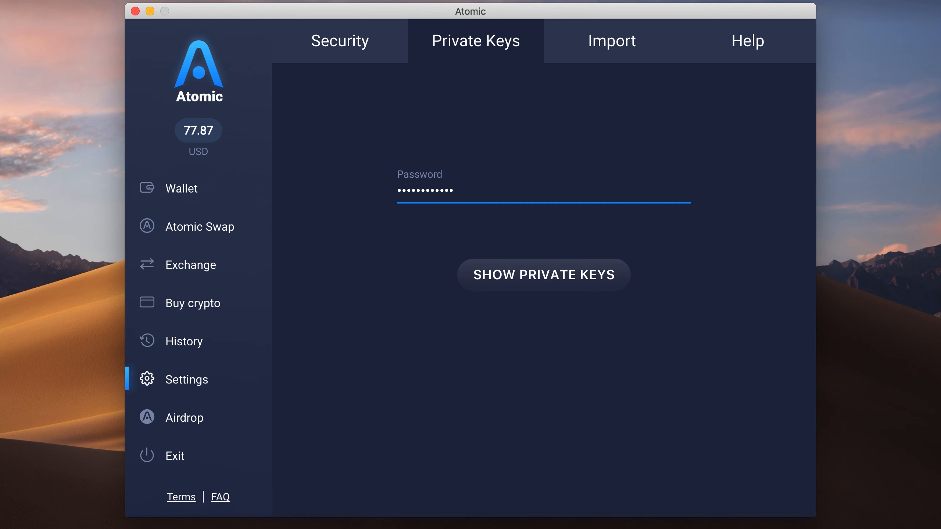
left_click(543, 275)
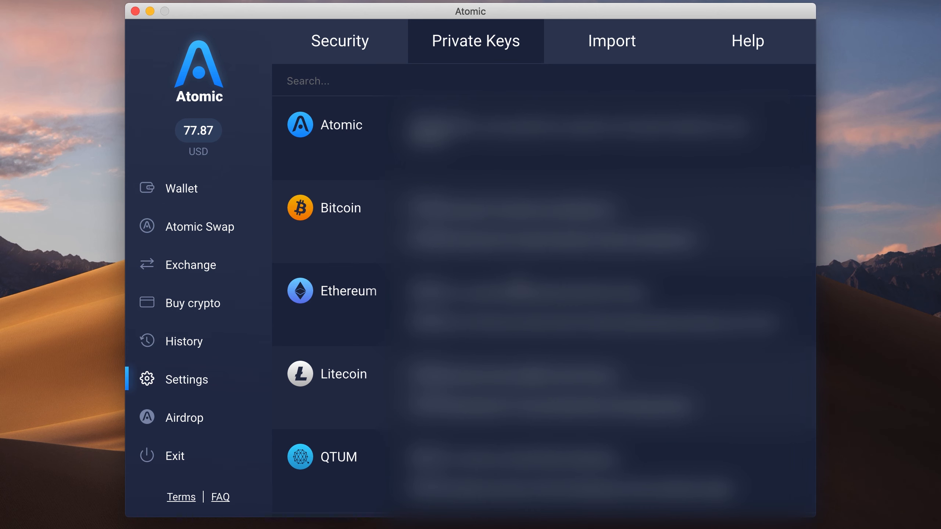
left_click(185, 418)
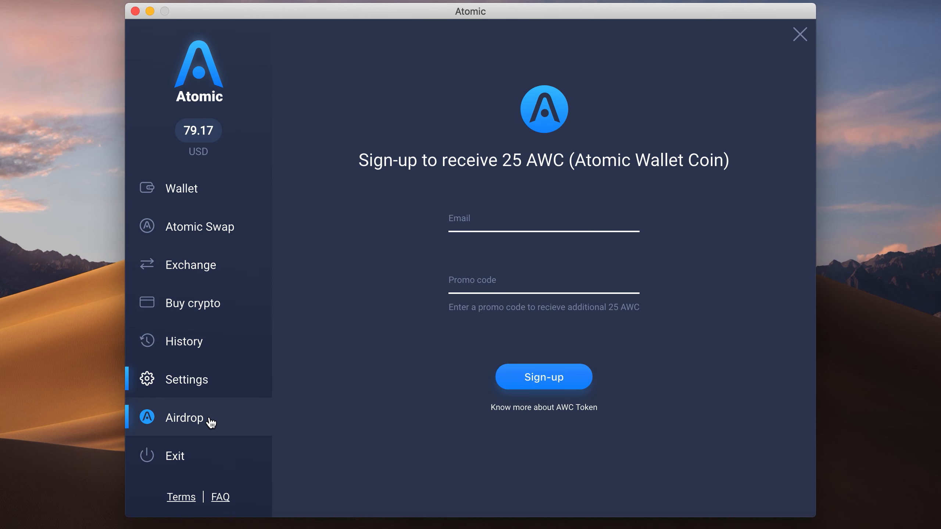
mouse_move(800, 34)
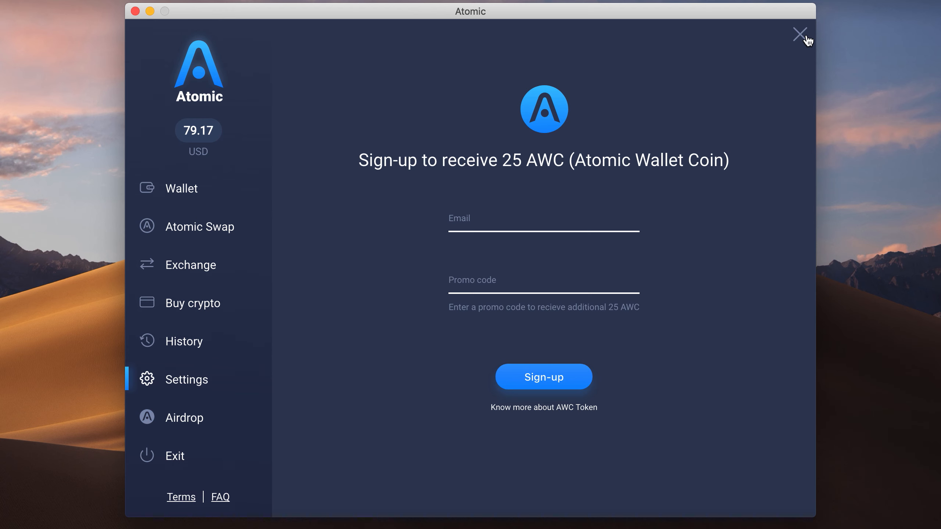
left_click(799, 35)
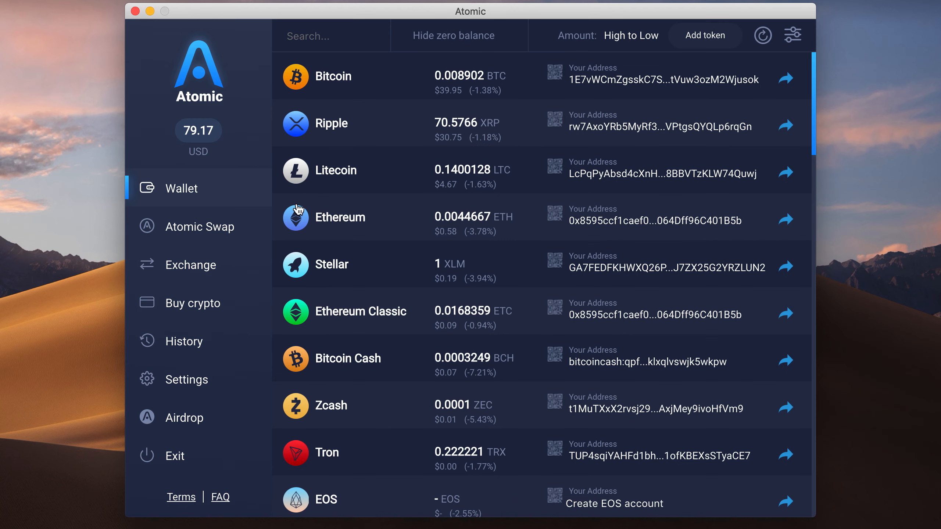